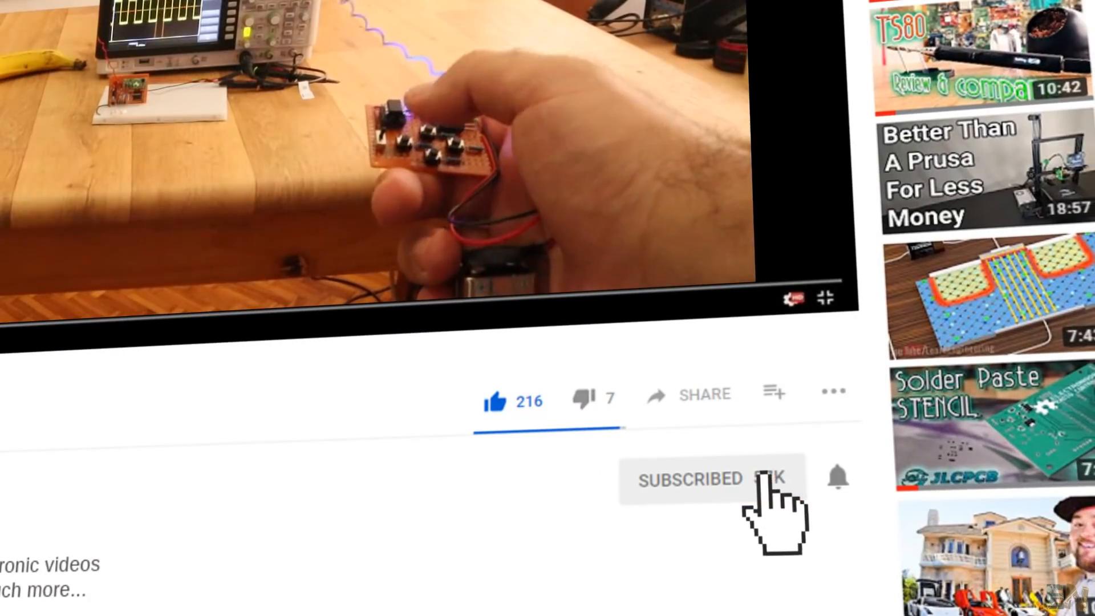
pyautogui.moveTo(838, 477)
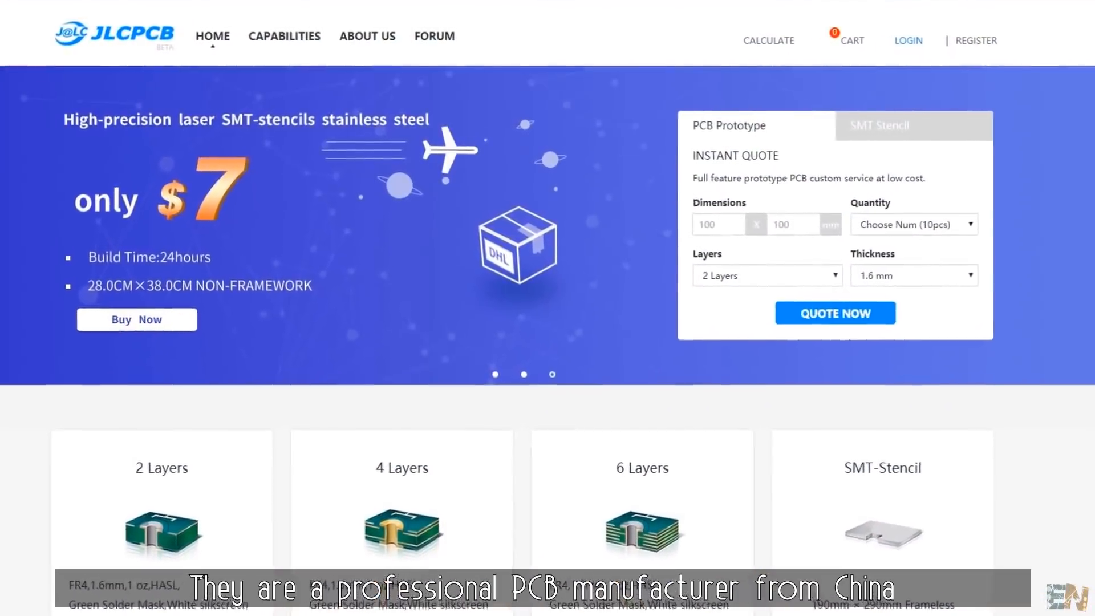
# Quote the 47 × 39 mm board panelised by JLCPCB 1 × 2 for a 47 × 88 mm panel
pyautogui.click(836, 313)
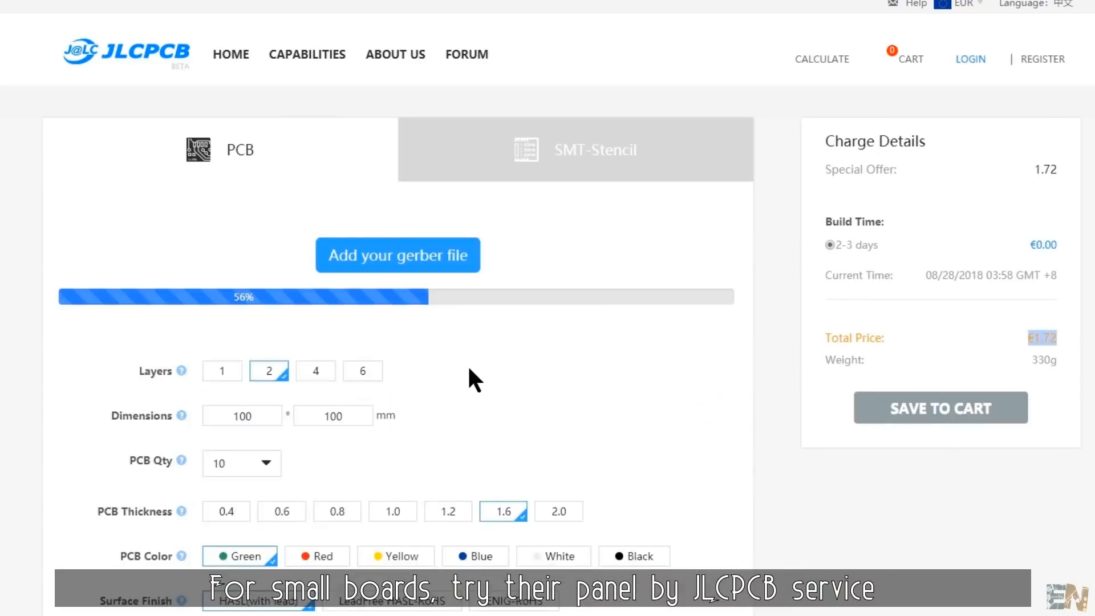
pyautogui.scroll(-3)
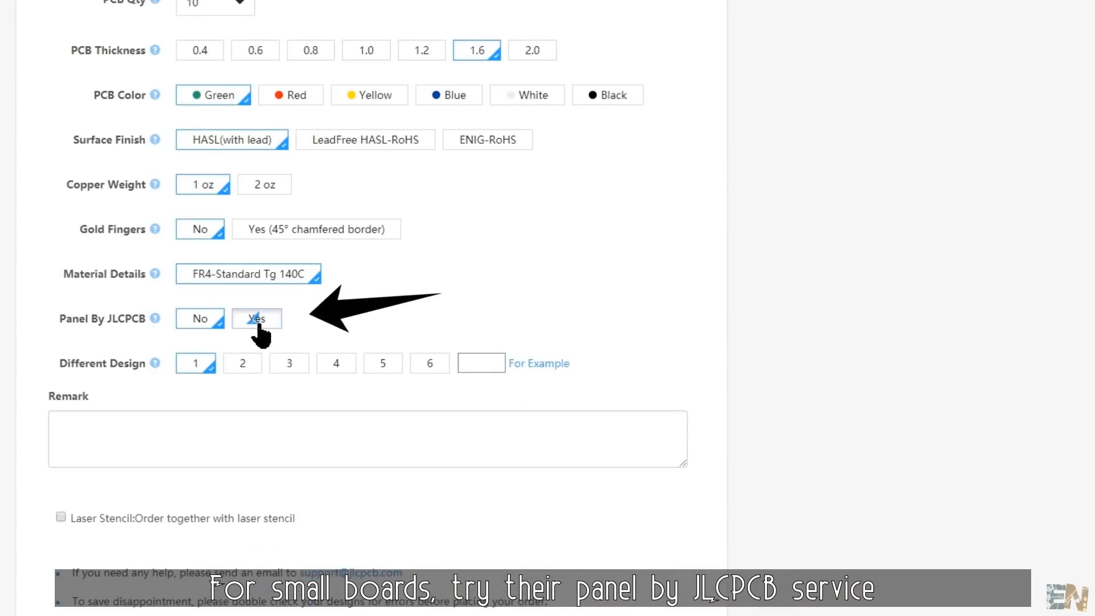
pyautogui.click(257, 319)
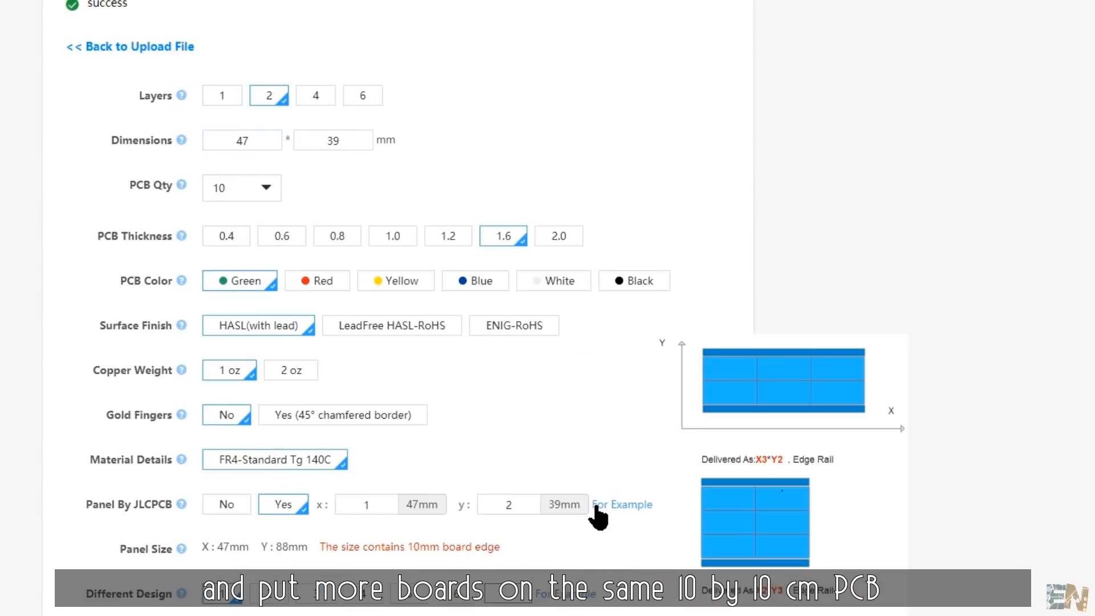
pyautogui.click(622, 504)
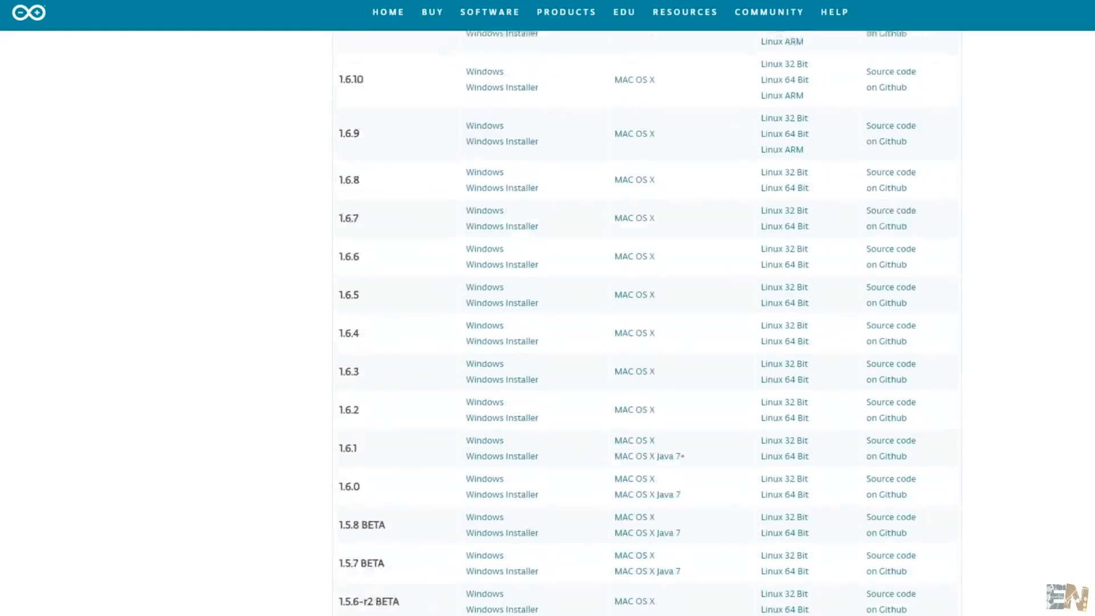
# Get the Windows package of Arduino 1.0.5 from the 1.0.x previous releases list
pyautogui.scroll(-3)
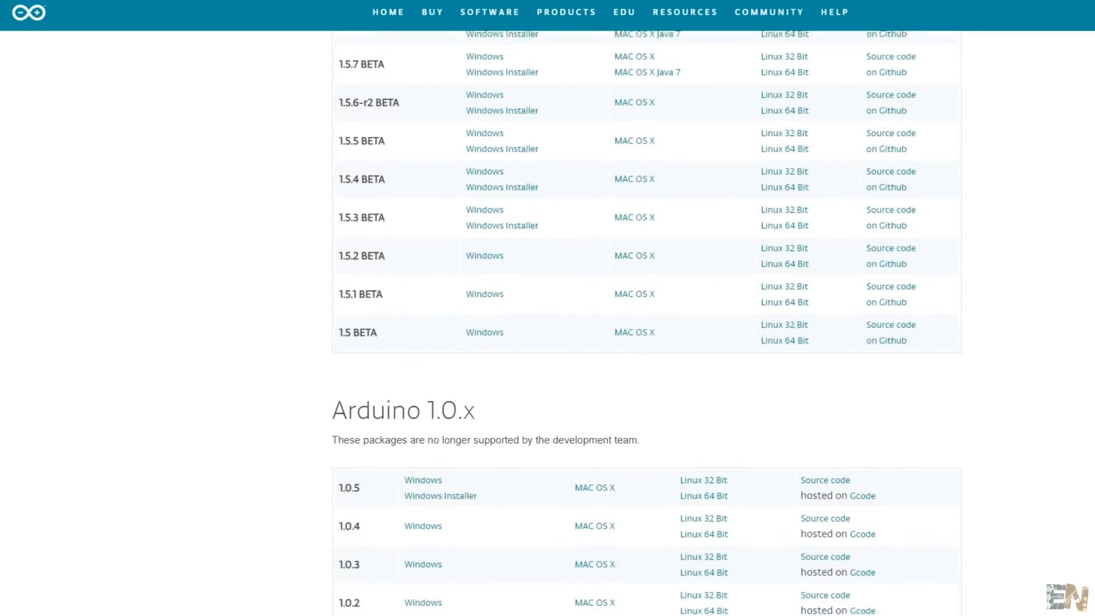
pyautogui.scroll(-3)
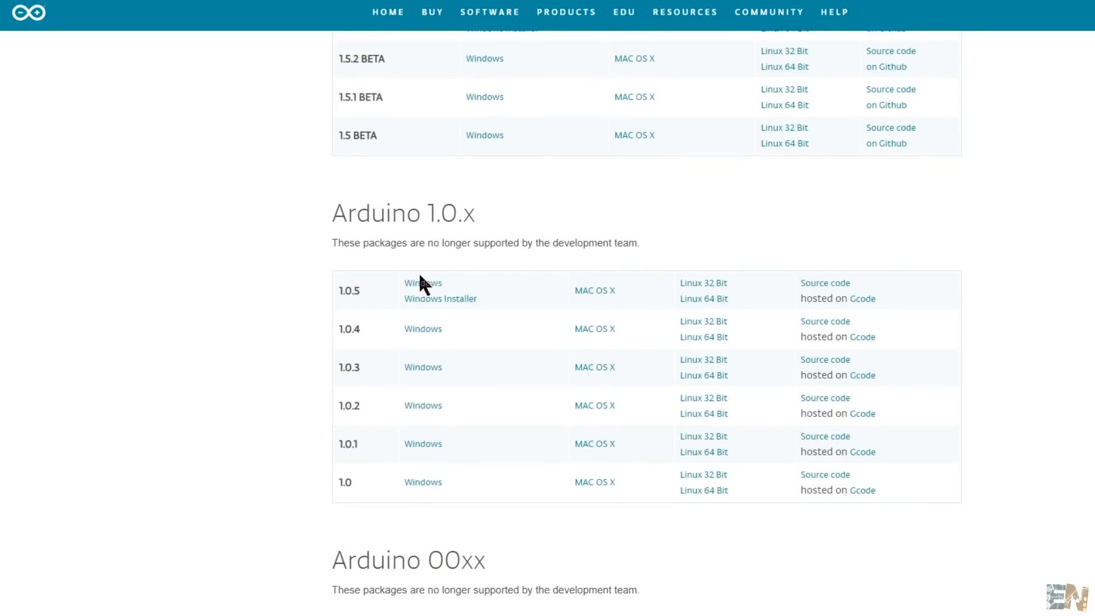
pyautogui.moveTo(422, 283)
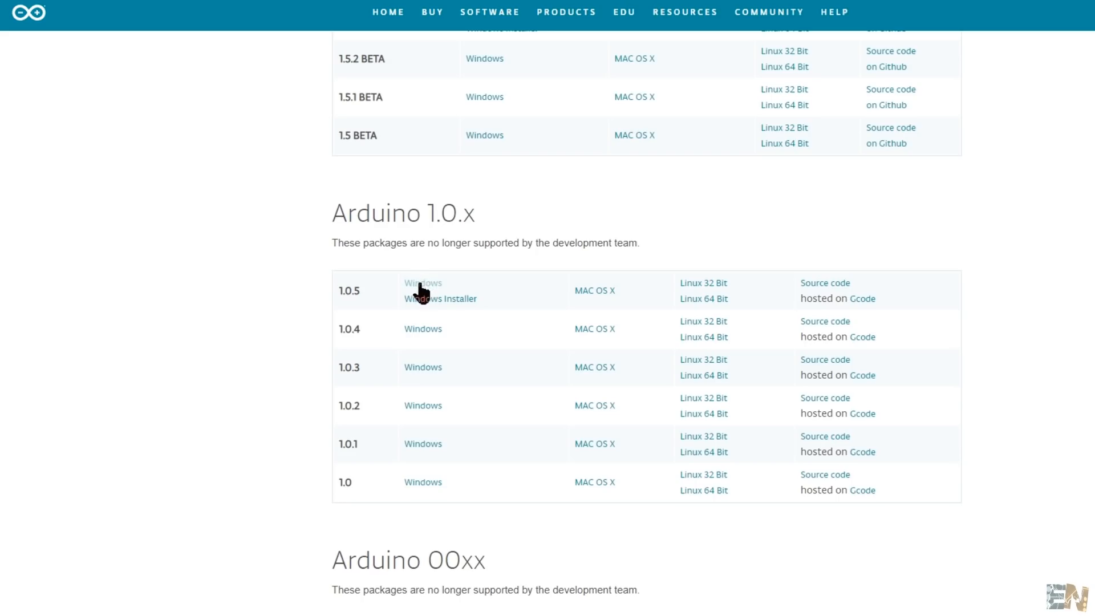
pyautogui.rightClick(307, 147)
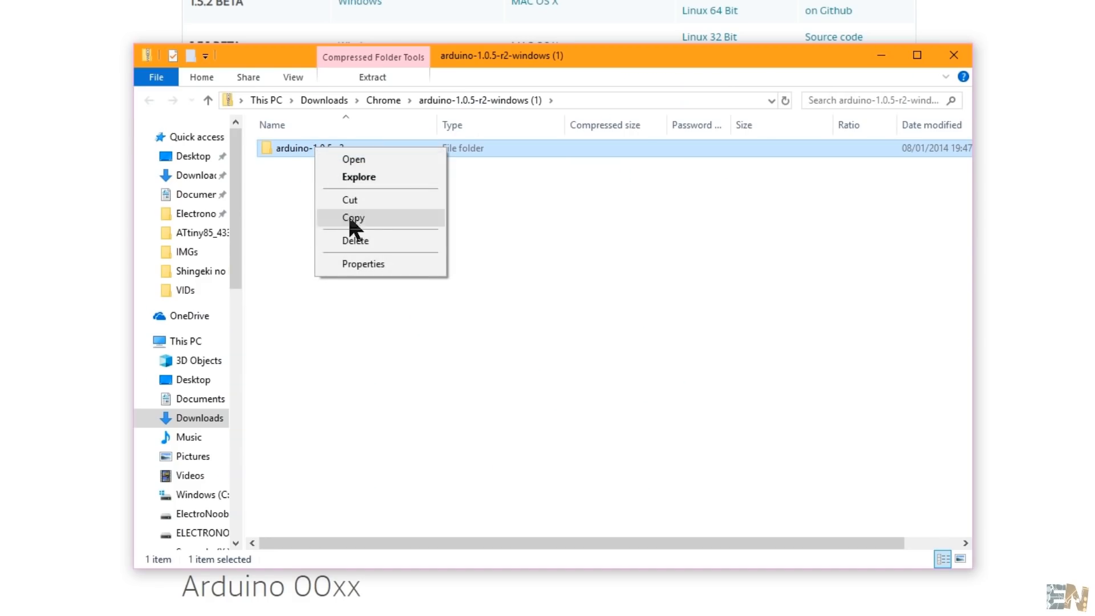
# Copy the extracted arduino-1.0.5-r2 folder into Program Files (x86)
pyautogui.click(352, 216)
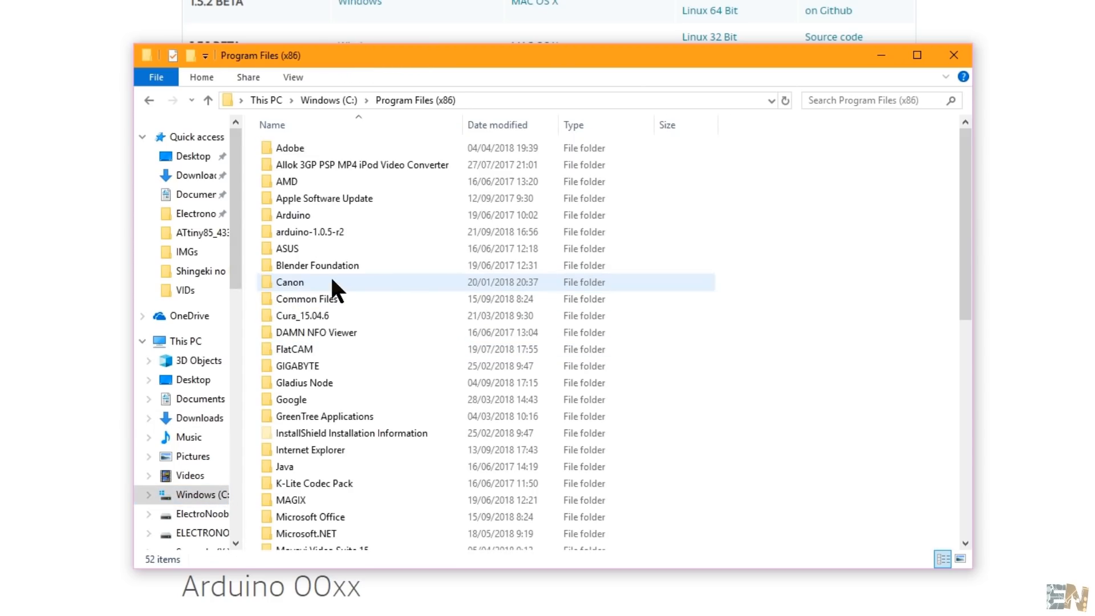
pyautogui.click(310, 231)
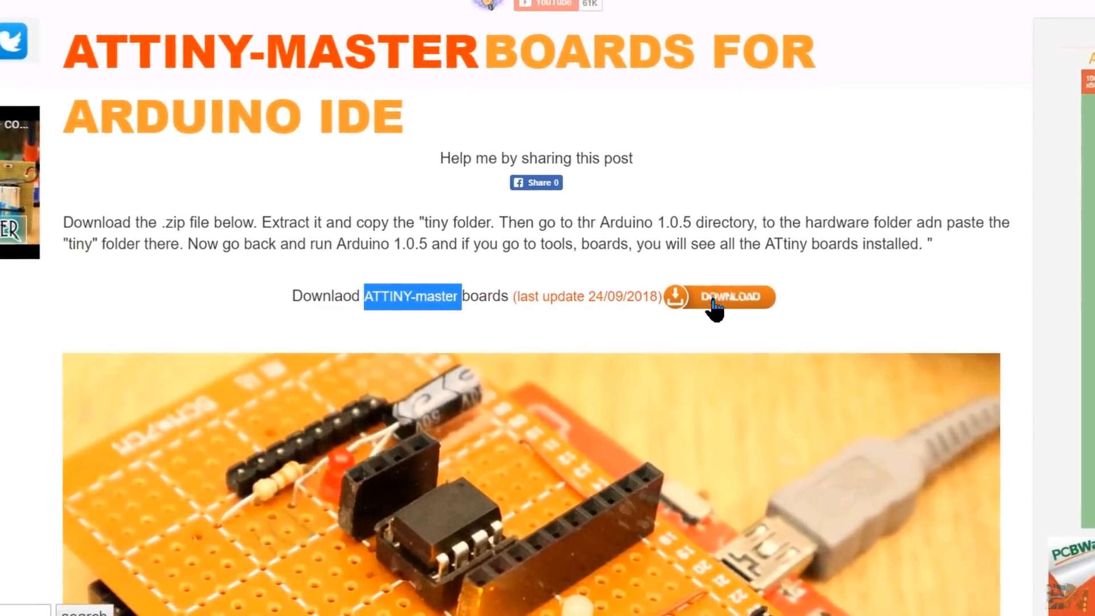
# Download ATtiny-master, extract it and paste it into the hardware folder as administrator
pyautogui.click(720, 297)
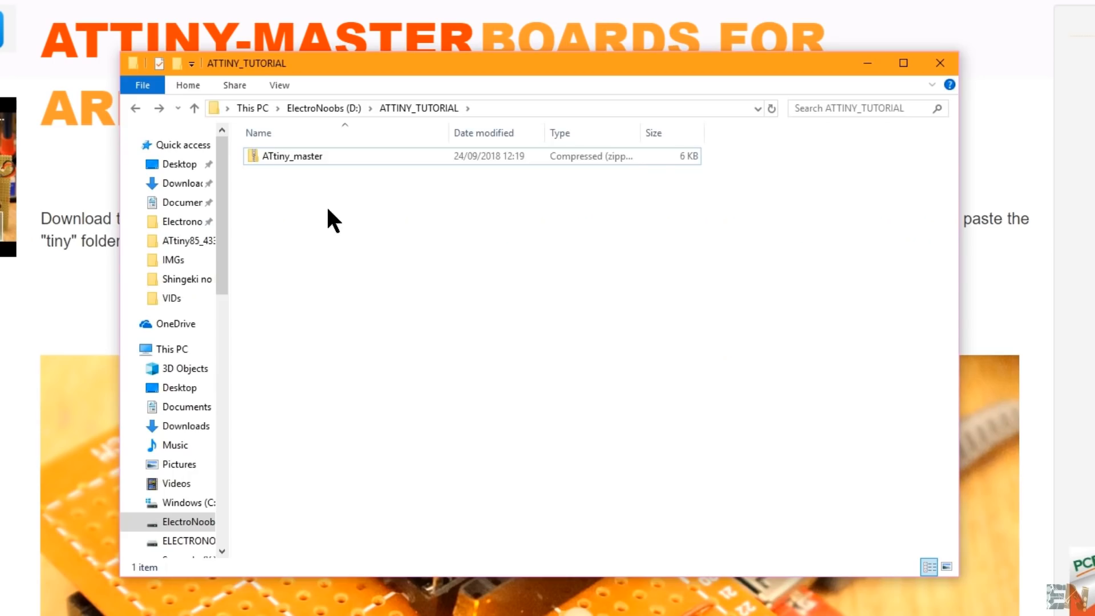
pyautogui.rightClick(269, 156)
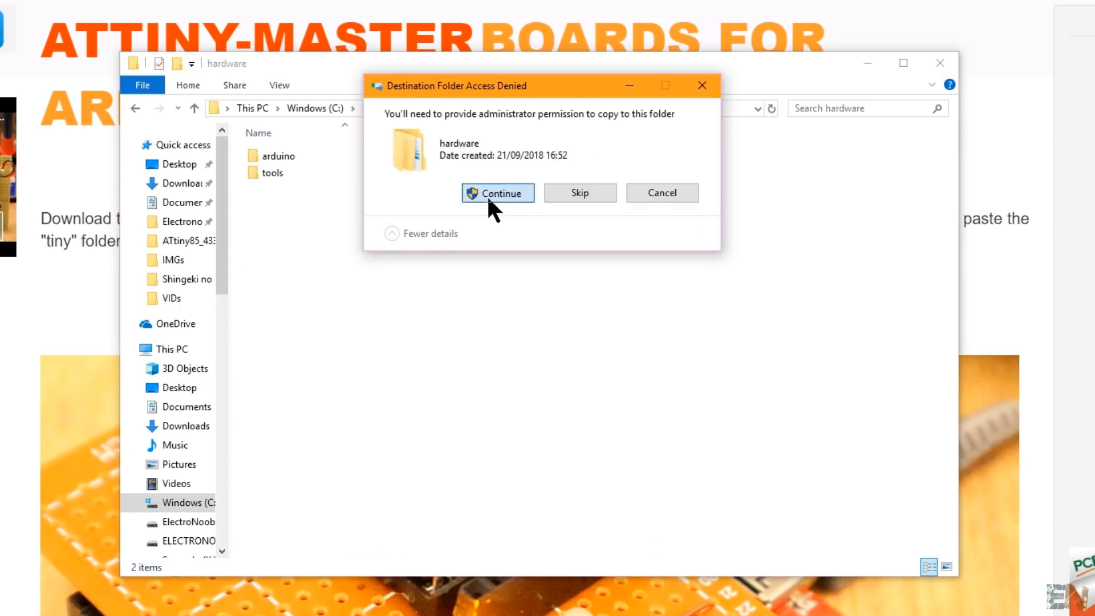
pyautogui.click(497, 193)
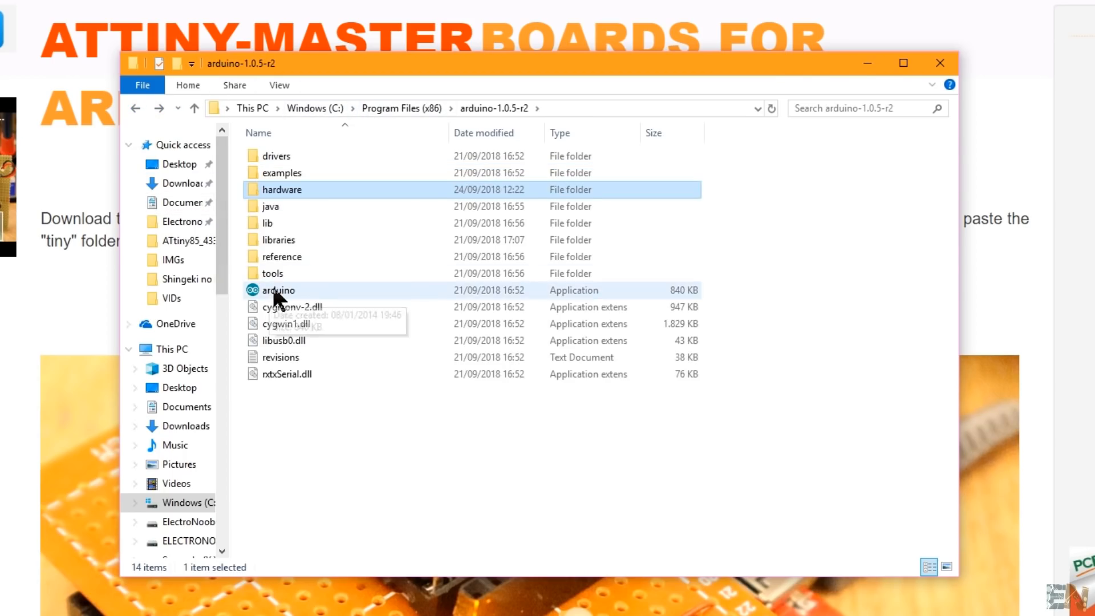
# Launch Arduino 1.0.5 and choose board ATtiny85 @ 8 MHz (internal oscillator; BOD disabled)
pyautogui.doubleClick(276, 290)
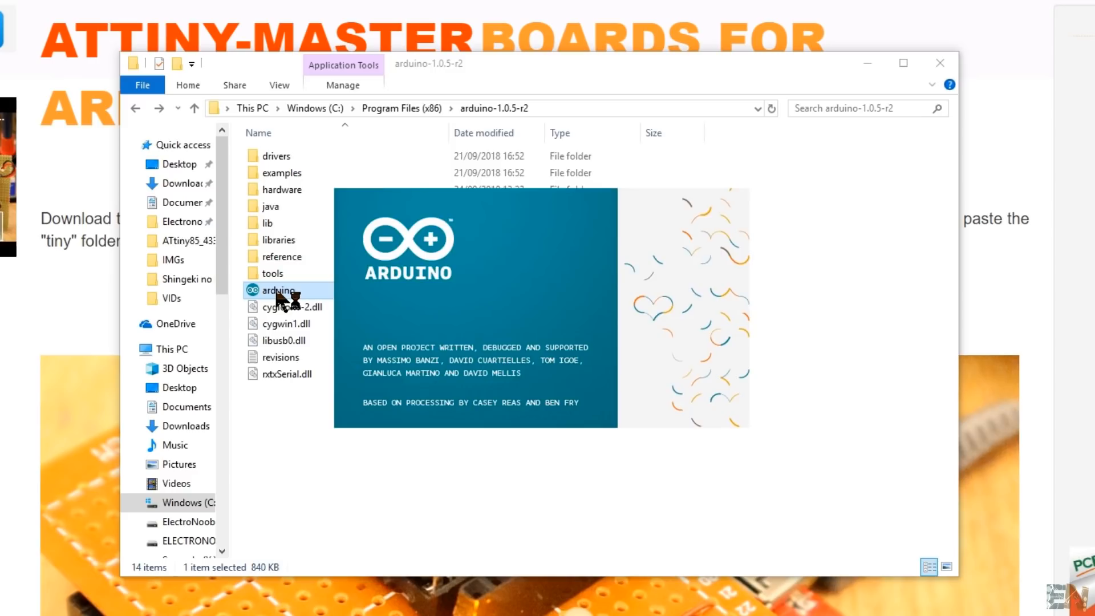
pyautogui.doubleClick(277, 290)
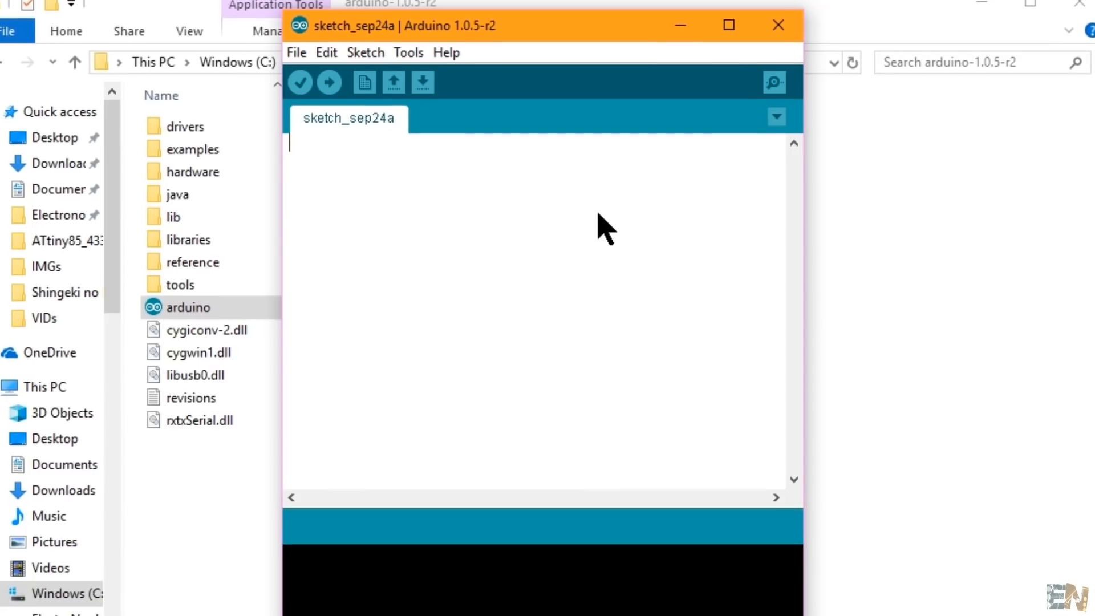
pyautogui.click(409, 51)
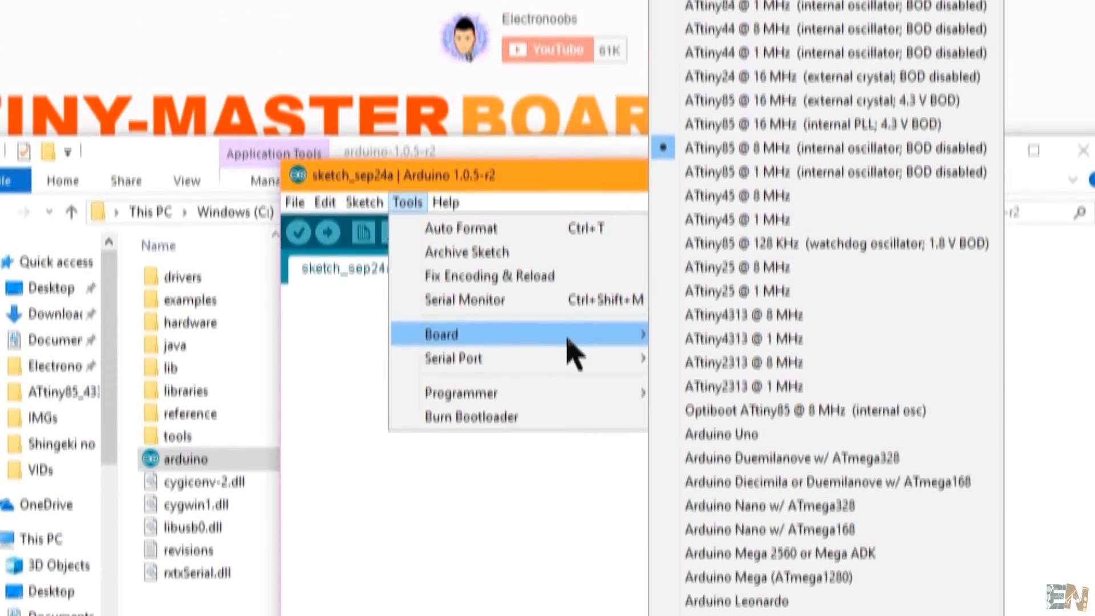
pyautogui.scroll(3)
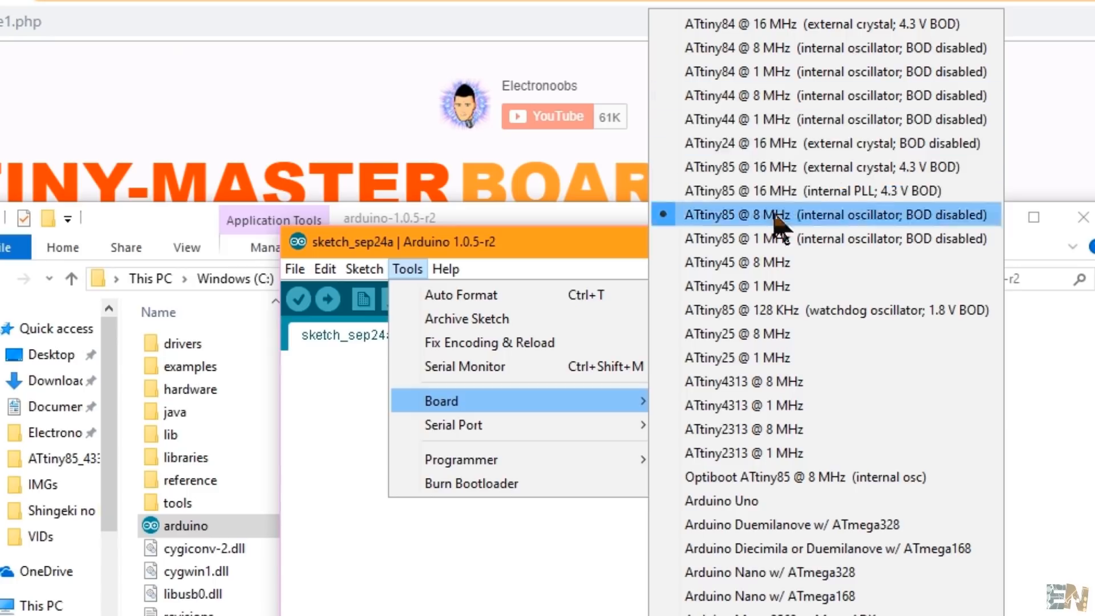
pyautogui.moveTo(768, 333)
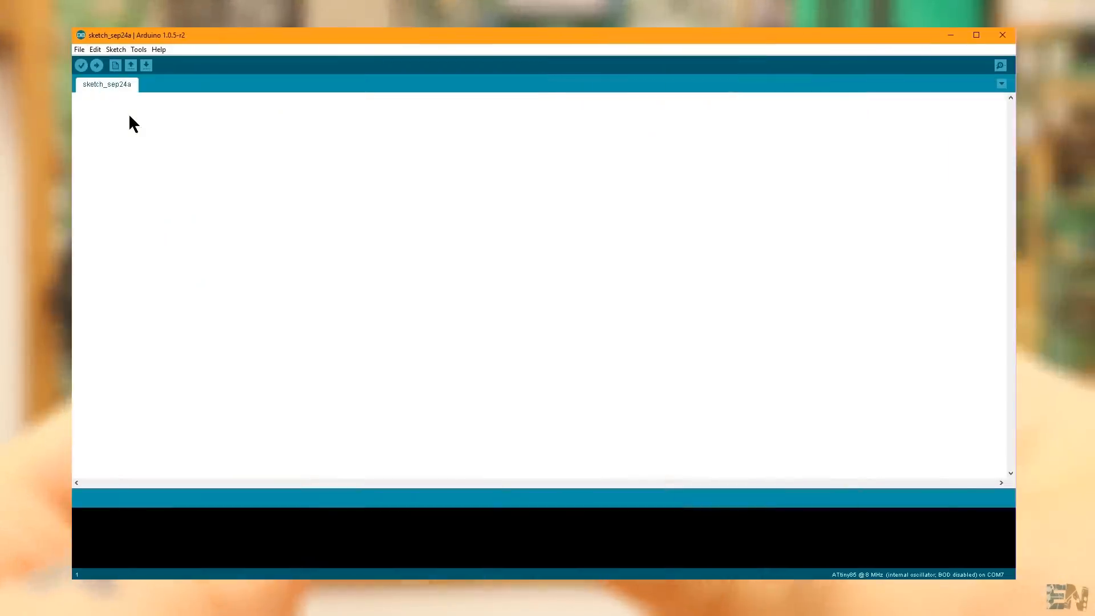
# Load the ArduinoISP example targeting Arduino Uno on serial port COM4
pyautogui.click(79, 49)
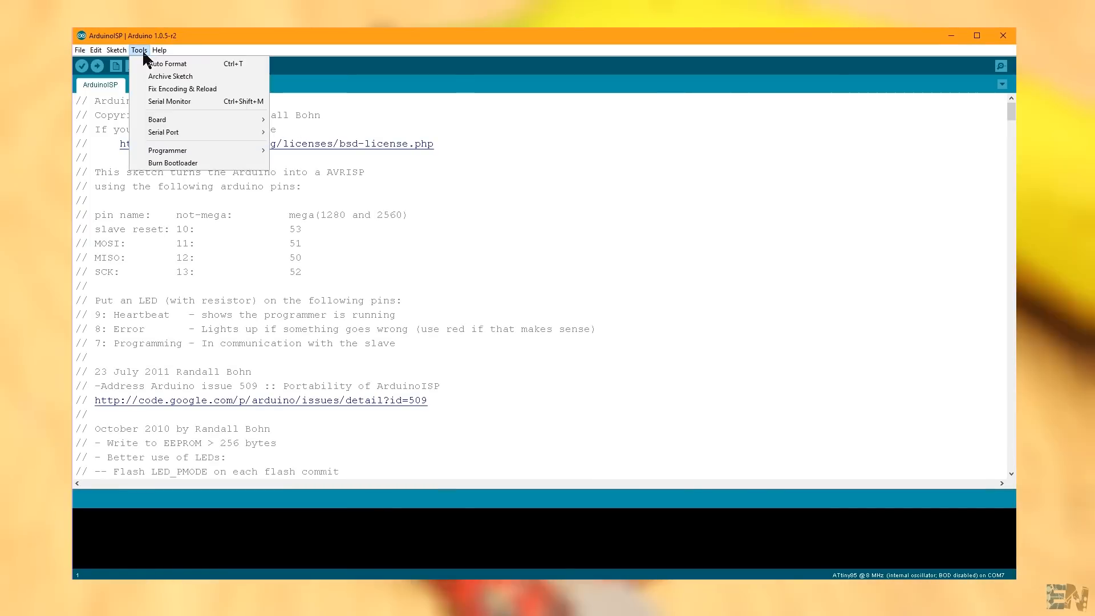
pyautogui.click(158, 118)
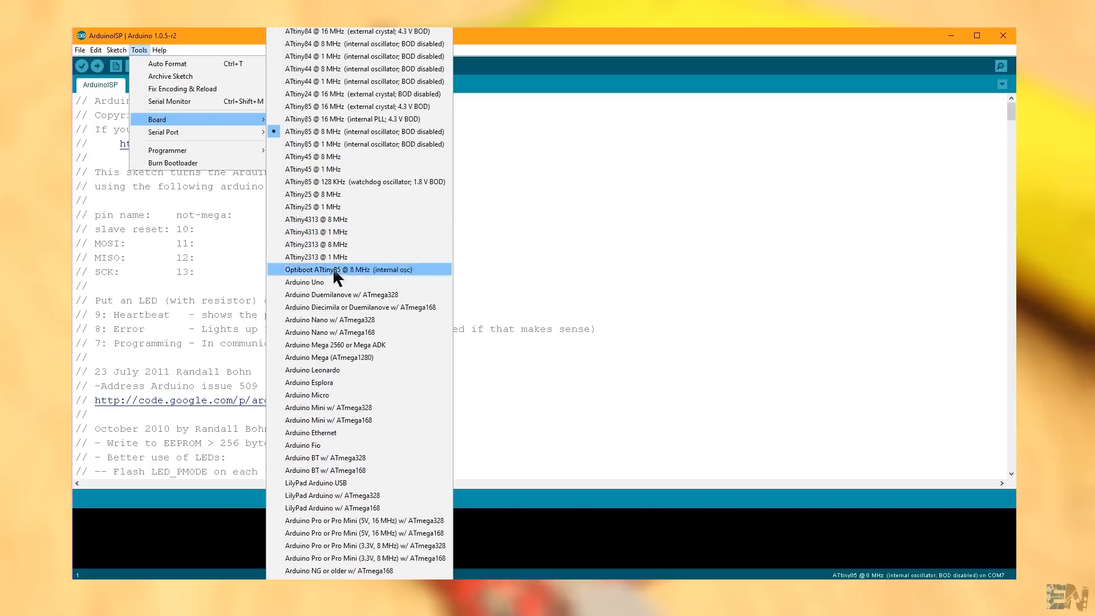
pyautogui.click(303, 282)
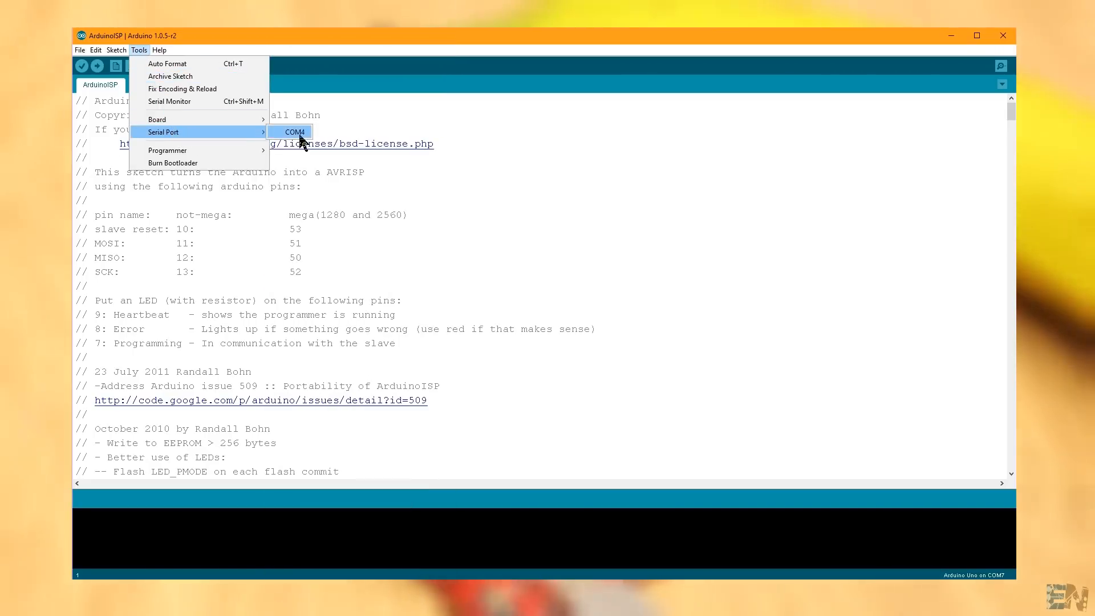
pyautogui.click(293, 133)
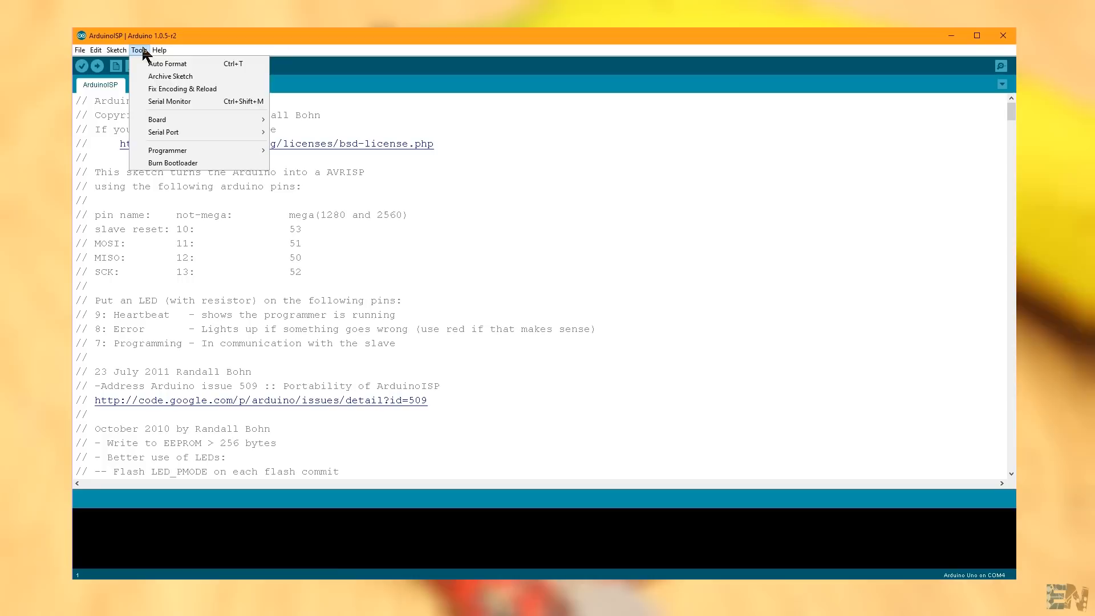
# Switch the board to ATtiny85 @ 8 MHz and burn its bootloader
pyautogui.click(158, 119)
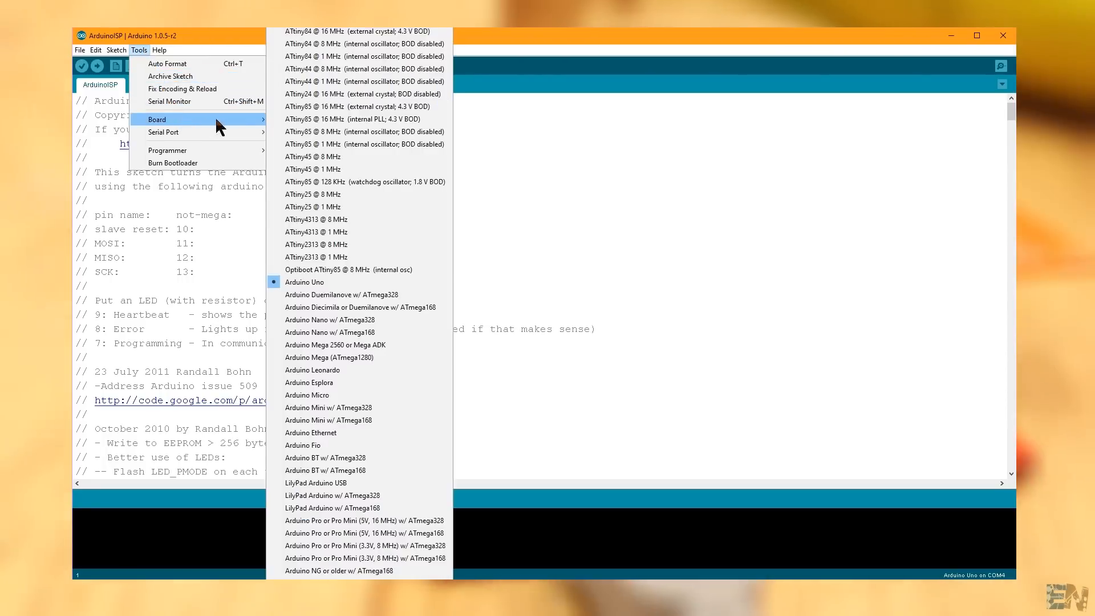
pyautogui.moveTo(362, 131)
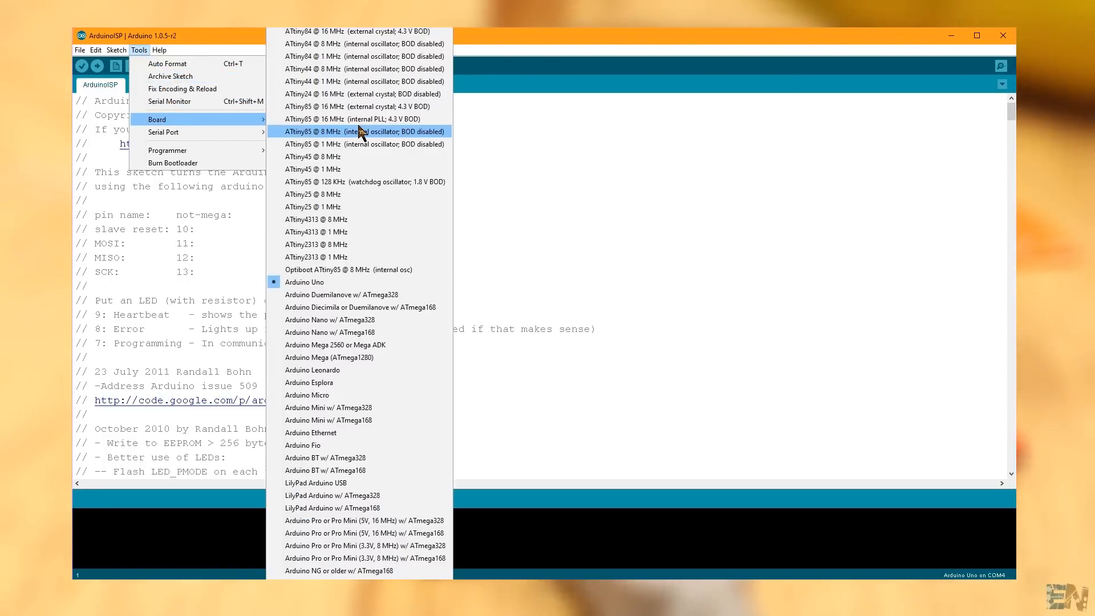
pyautogui.click(359, 131)
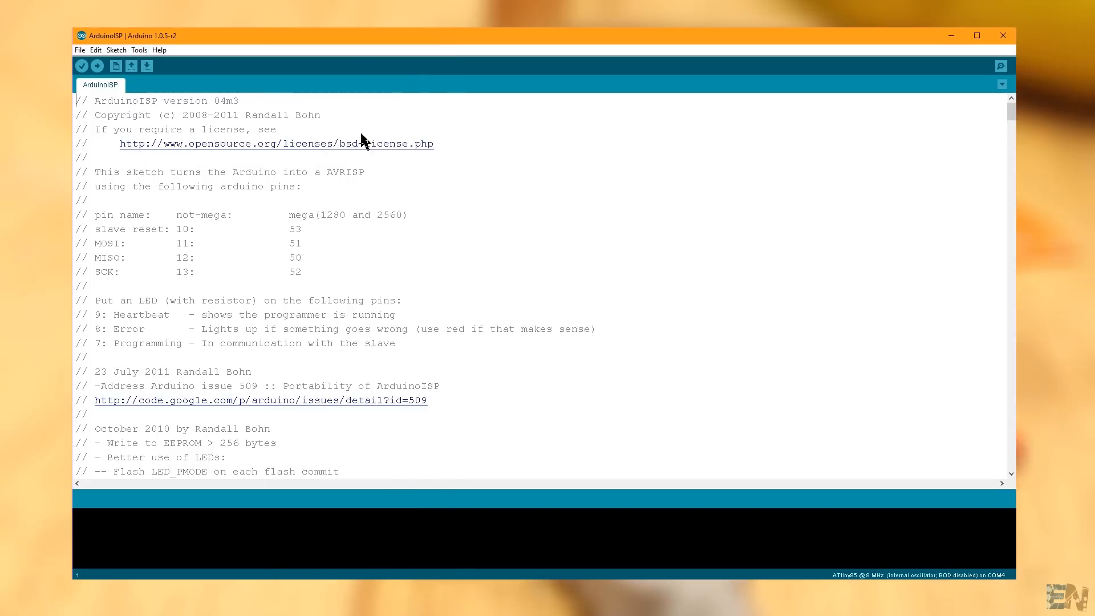
pyautogui.click(138, 50)
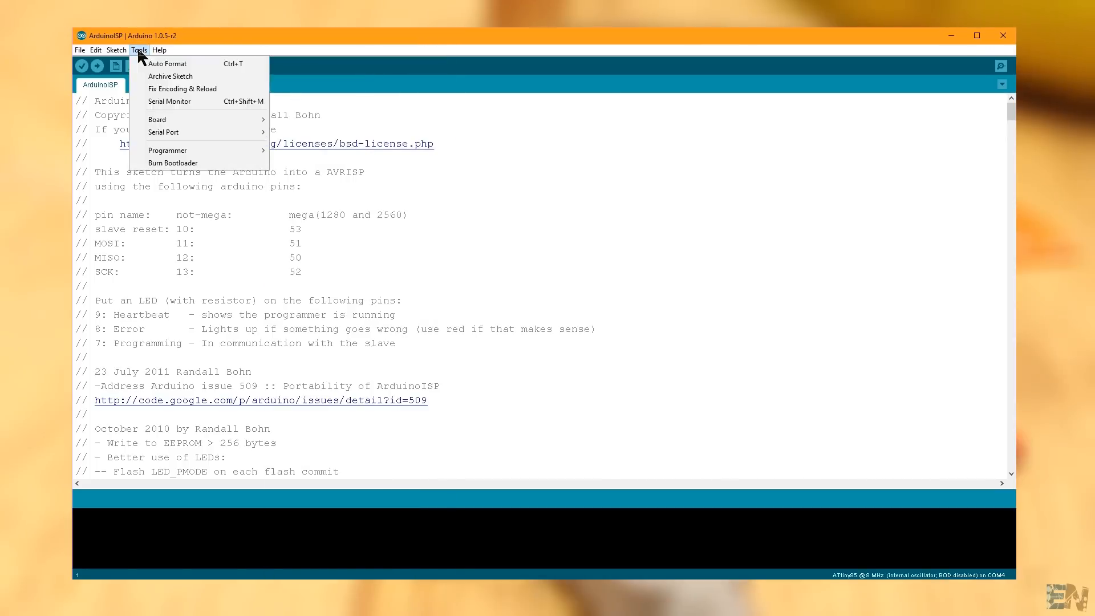
pyautogui.click(168, 151)
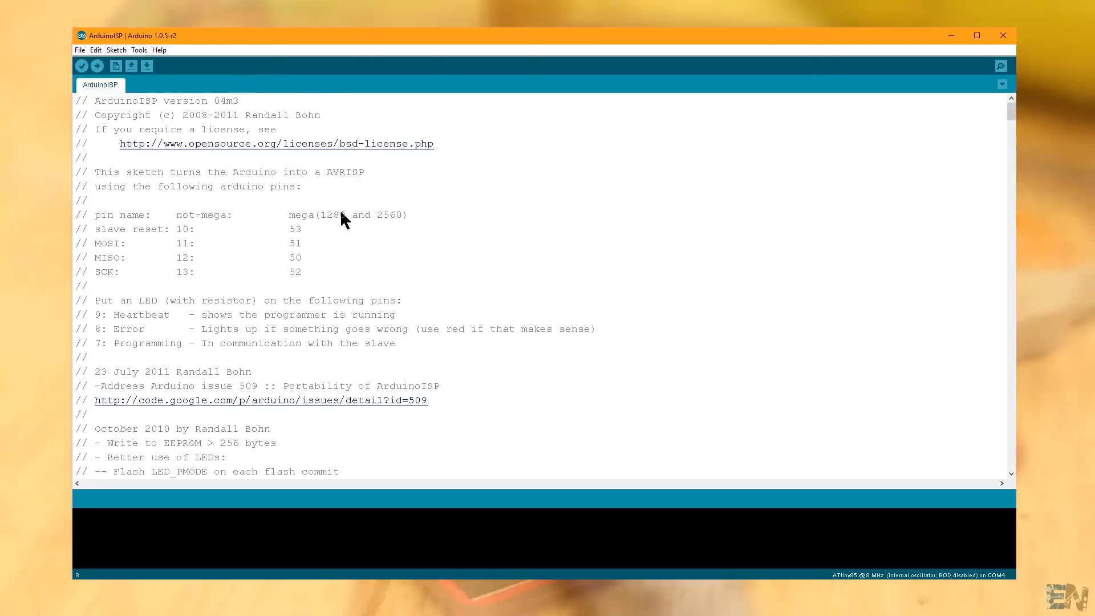
pyautogui.click(138, 49)
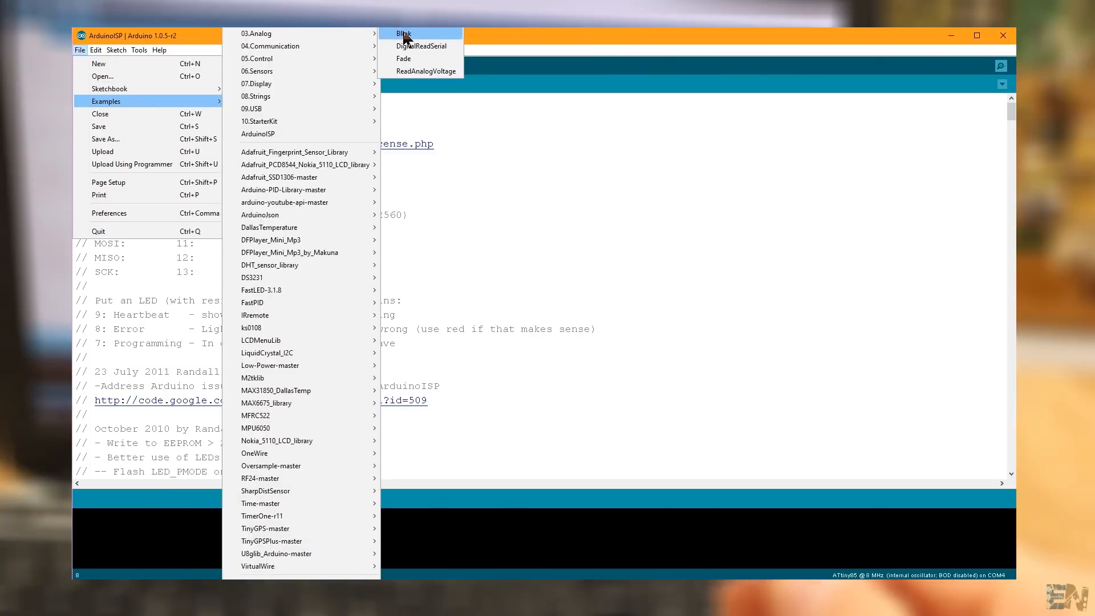
# Load the Blink example and change 'int led = 13;' to pin 0 for the ATtiny85
pyautogui.click(403, 33)
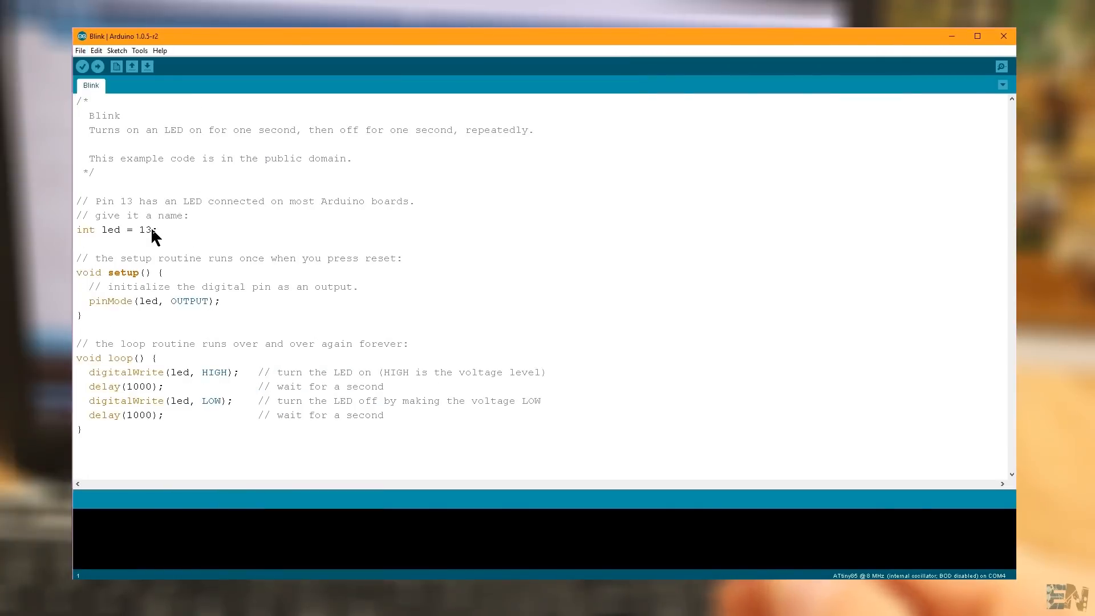
pyautogui.doubleClick(147, 229)
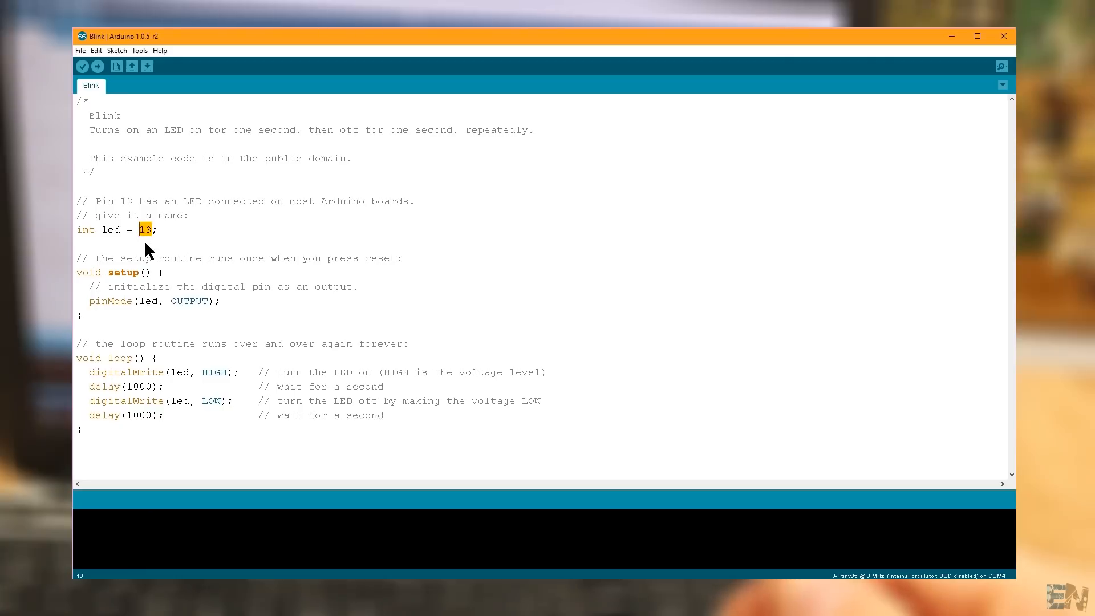
pyautogui.write('0')
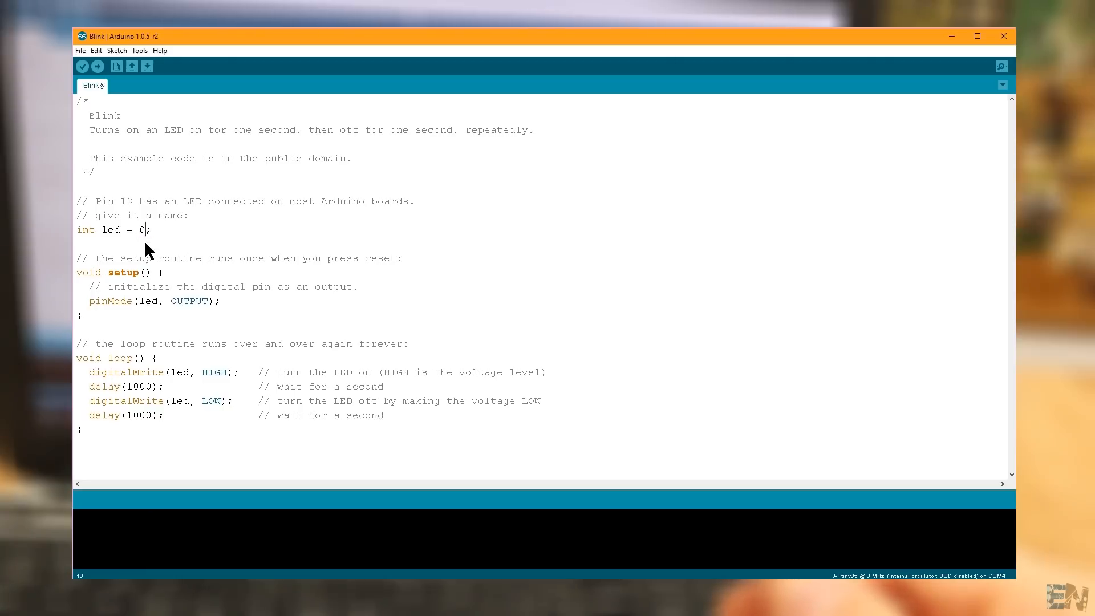
pyautogui.click(157, 119)
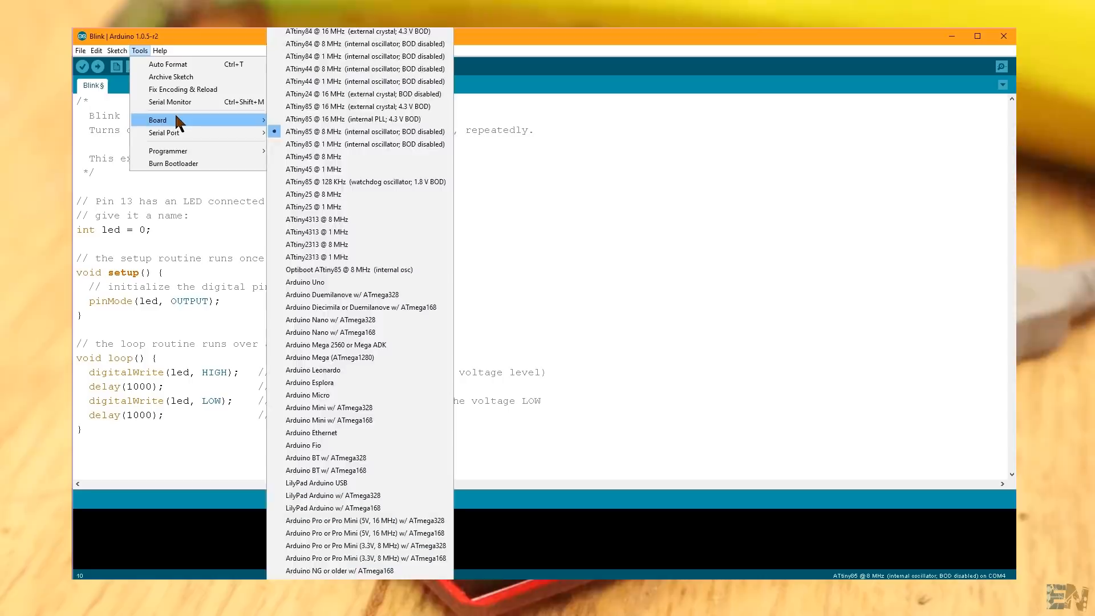